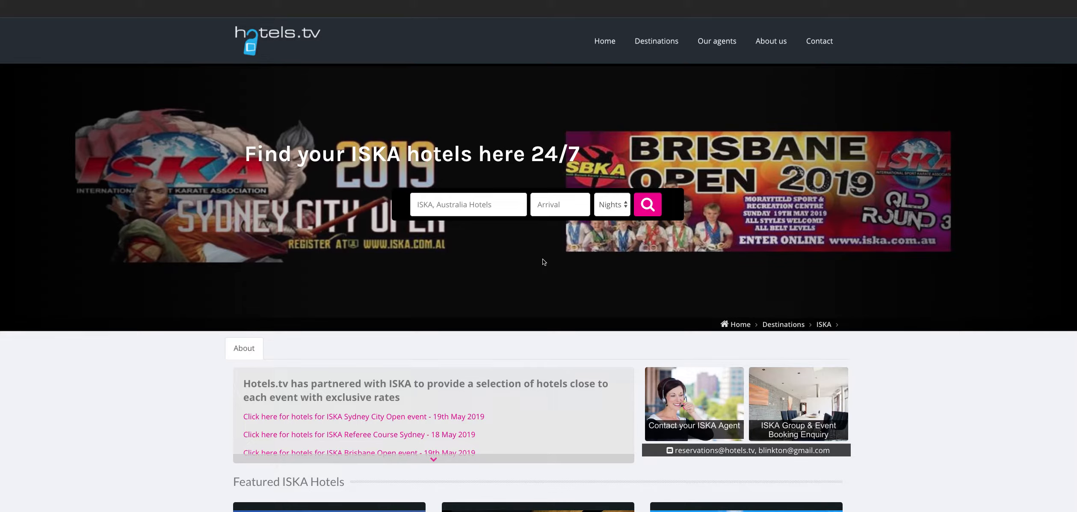
pyautogui.moveTo(548, 299)
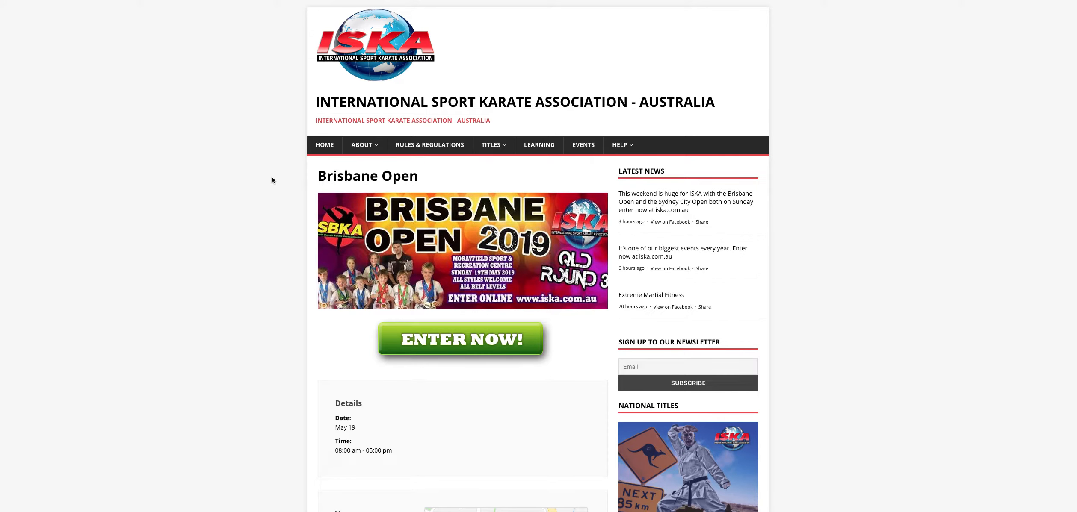
# Step: Scroll down the Brisbane Open page to its Details and Morayfield Sport & Events Centre venue
pyautogui.scroll(-3)
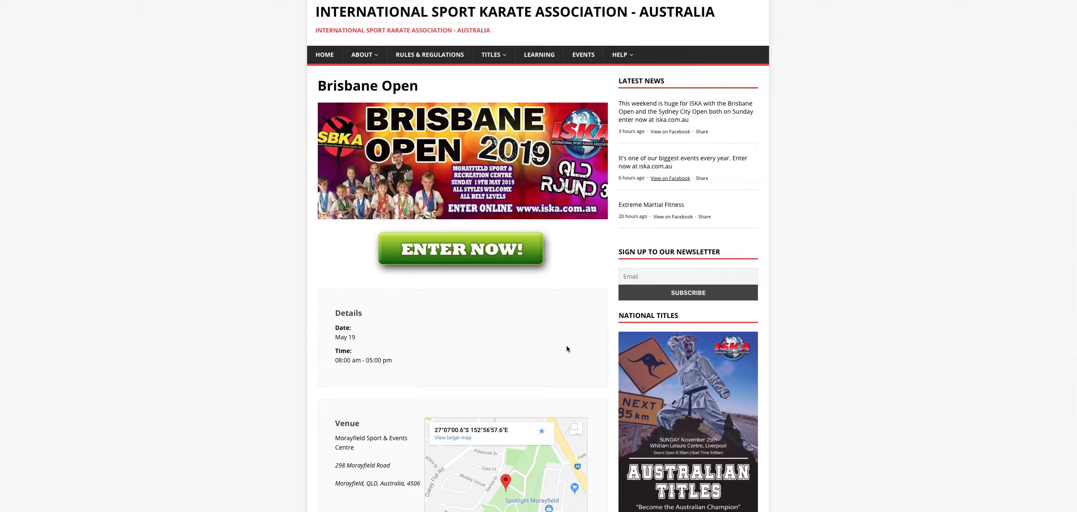
pyautogui.moveTo(364, 287)
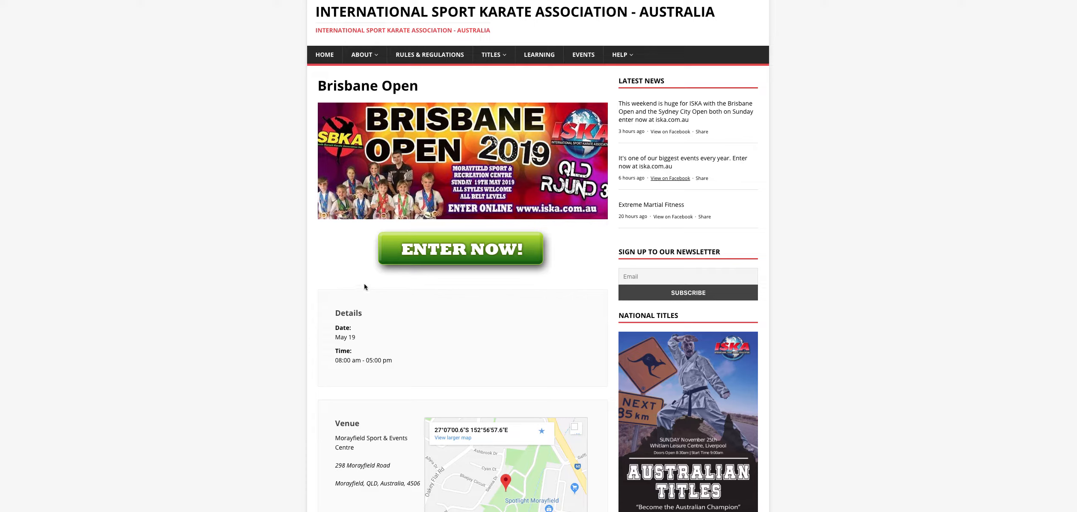
pyautogui.moveTo(426, 198)
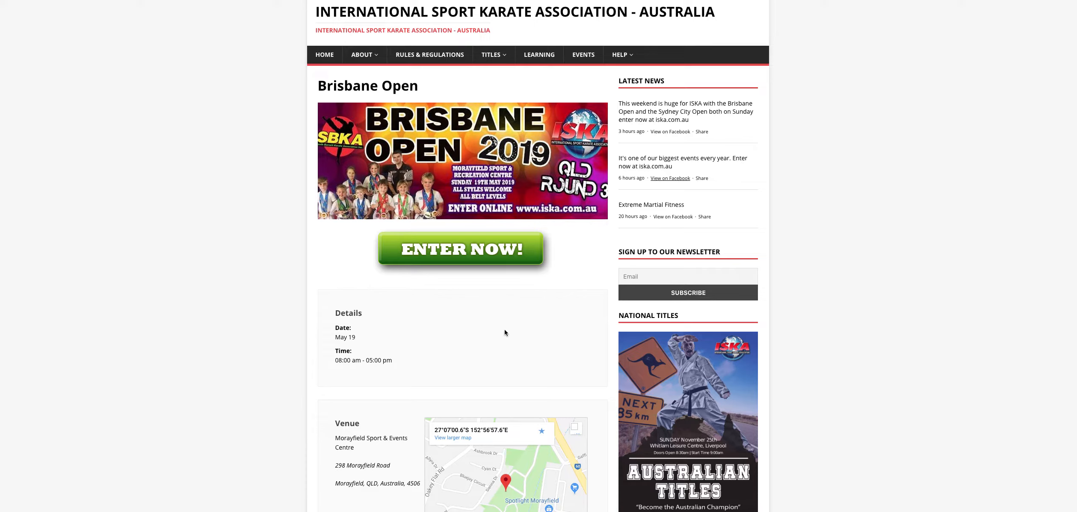
pyautogui.moveTo(485, 329)
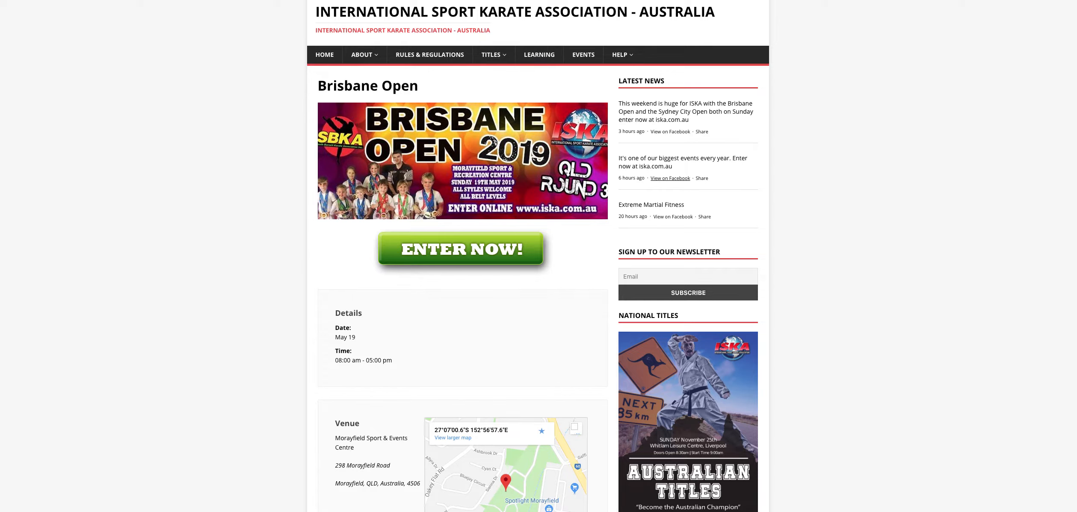
# Step: Go back to the hotels.tv ISKA page and scroll to the Sydney and Brisbane Open featured hotels
pyautogui.click(462, 249)
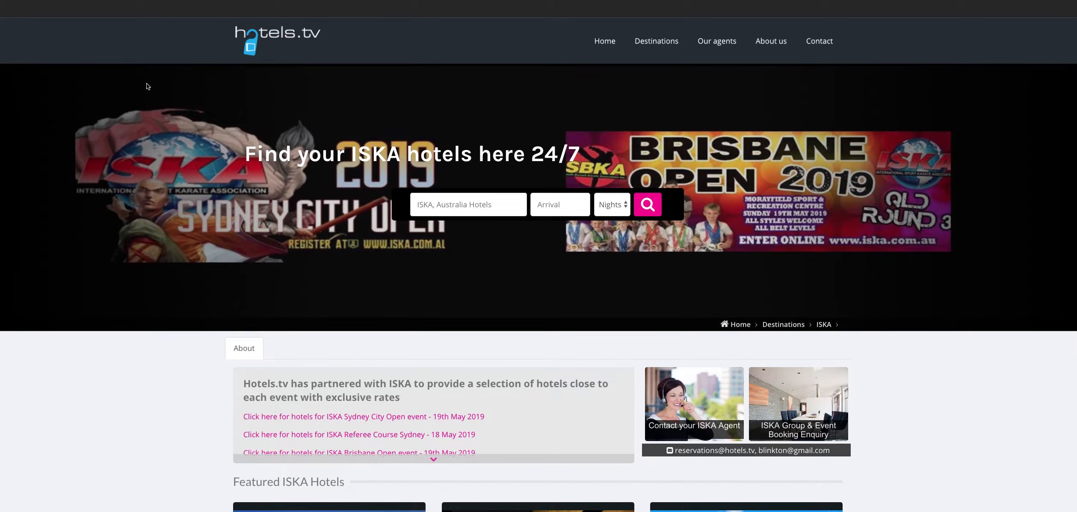
pyautogui.moveTo(101, 243)
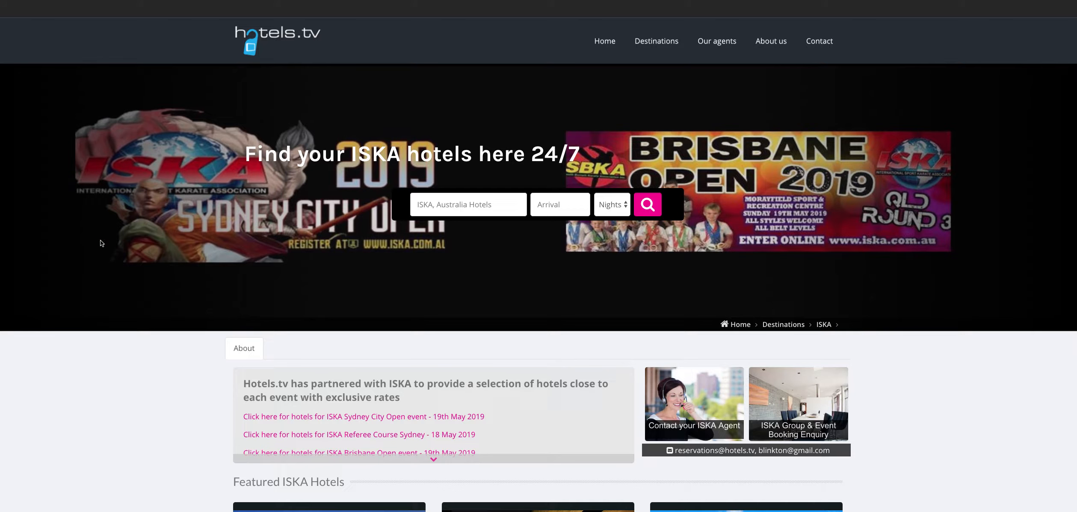
pyautogui.scroll(-3)
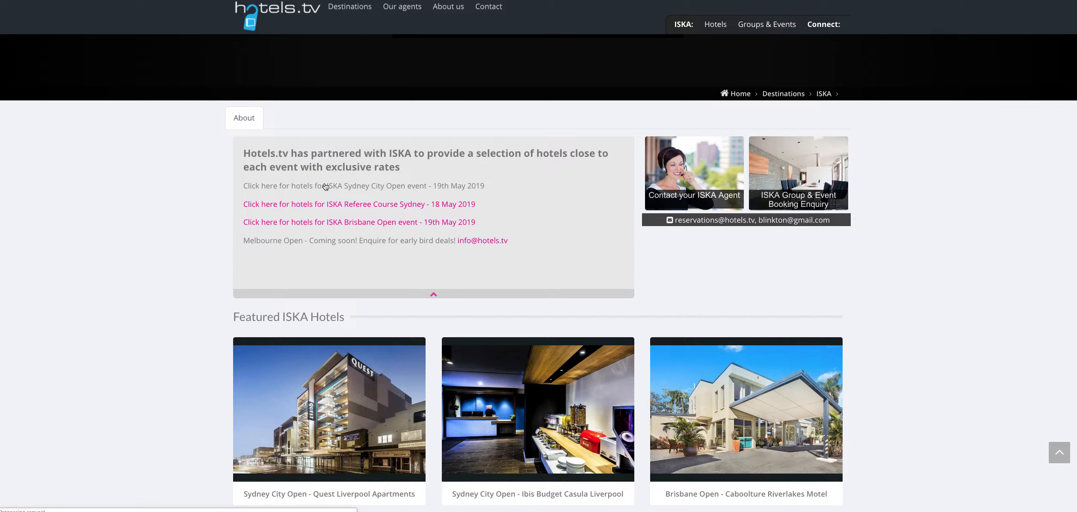
# Step: Open the Sydney City Open hotels page and scroll down to Start booking your room
pyautogui.click(355, 185)
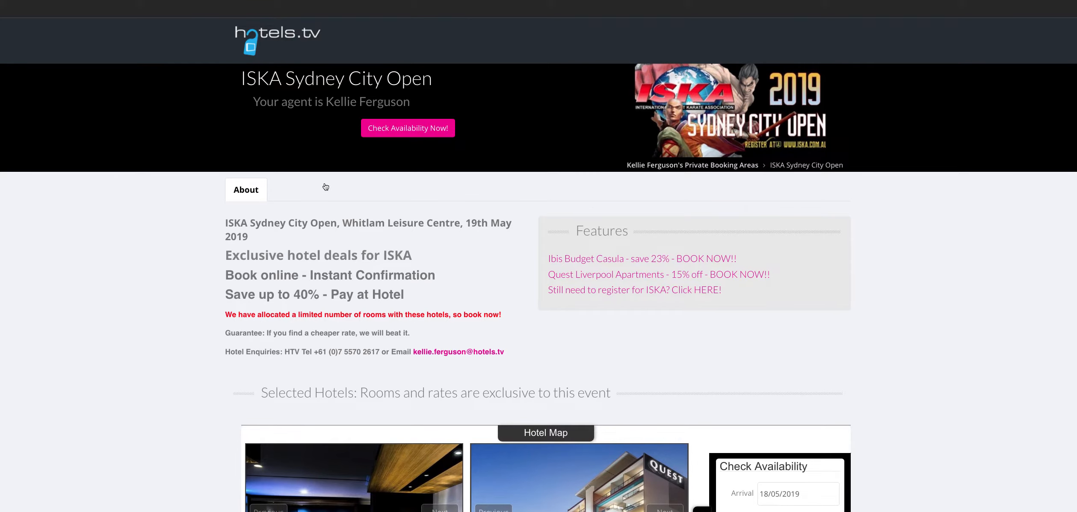
pyautogui.scroll(-3)
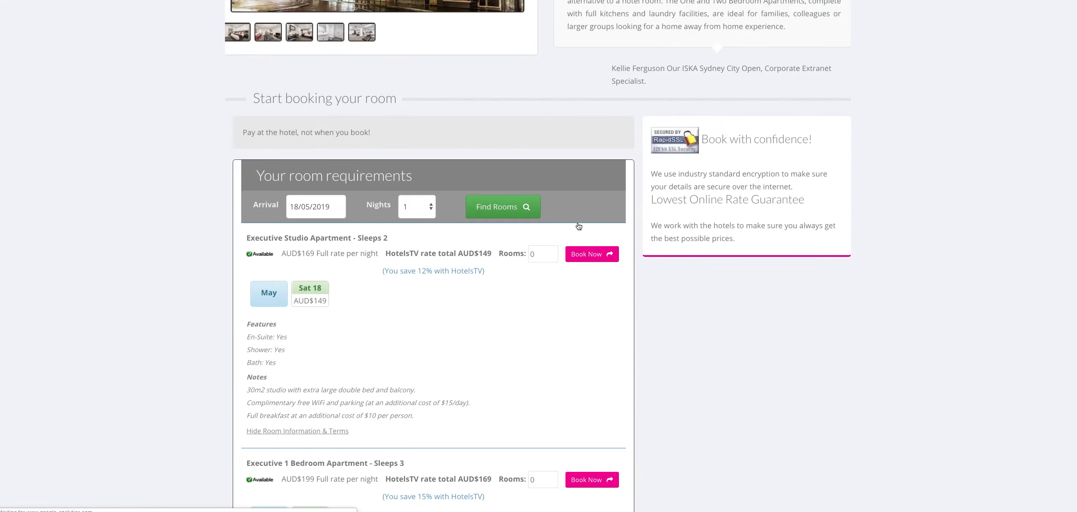
pyautogui.scroll(-3)
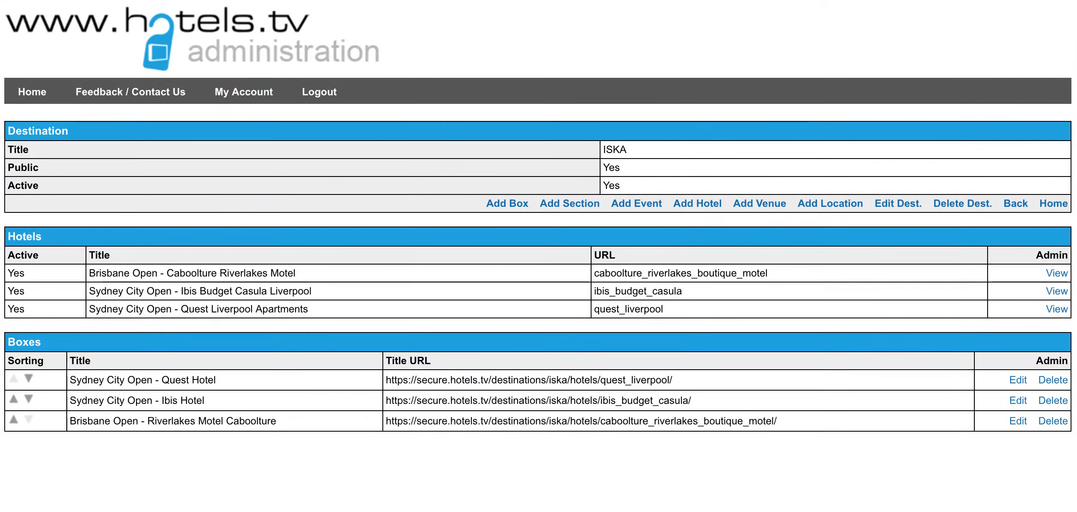
pyautogui.moveTo(343, 230)
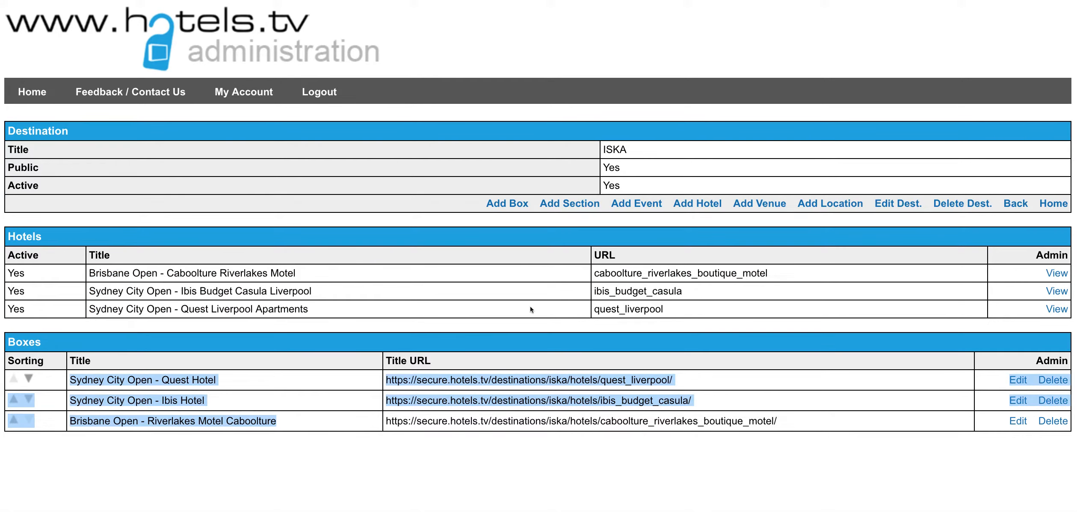
pyautogui.moveTo(1057, 273)
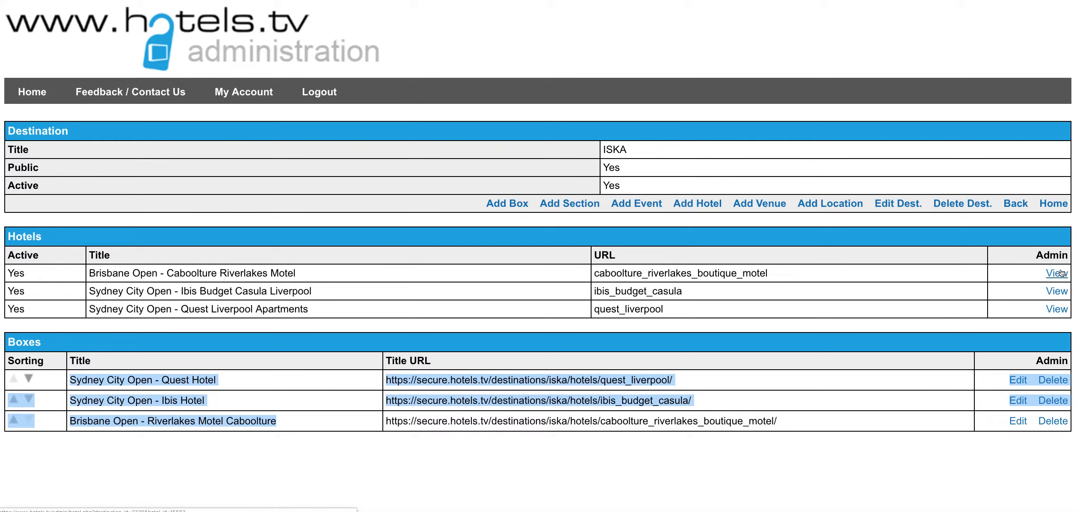
pyautogui.moveTo(1056, 309)
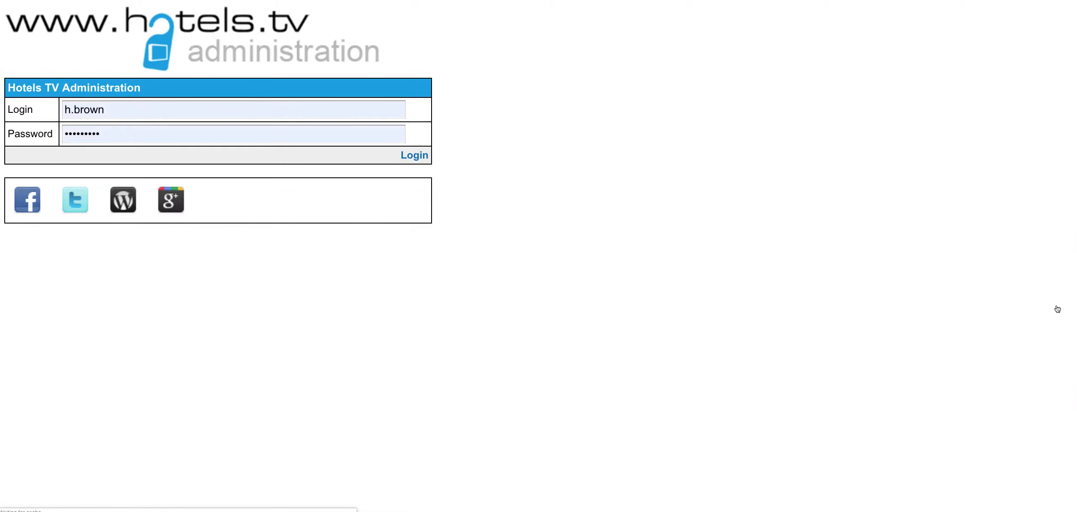
# Step: Log in to hotels.tv administration and view the Quest Liverpool Apartments record
pyautogui.click(415, 154)
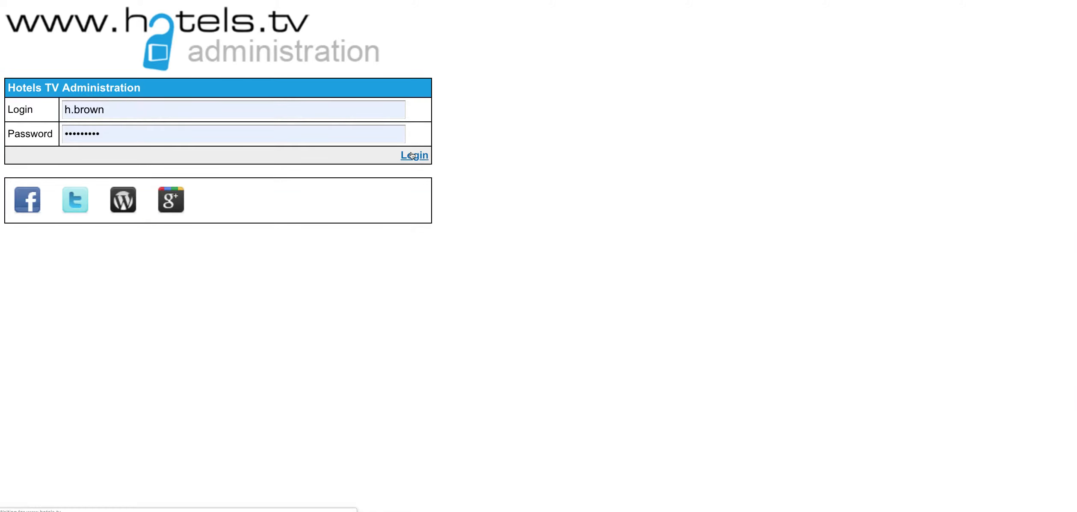
pyautogui.click(414, 154)
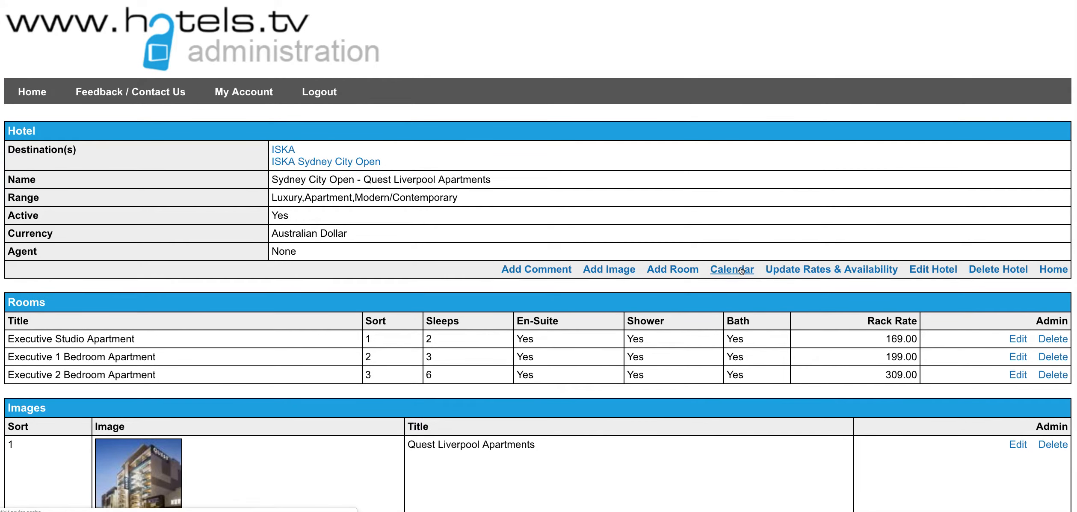
# Step: Open the Quest Liverpool rates calendar and inspect the 17th May rate and room count
pyautogui.click(731, 270)
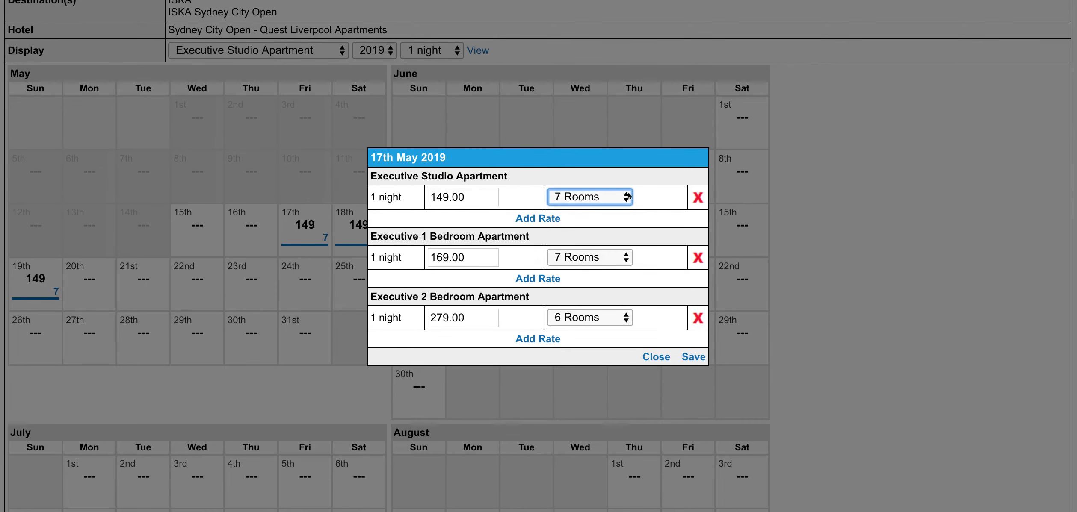
pyautogui.click(589, 198)
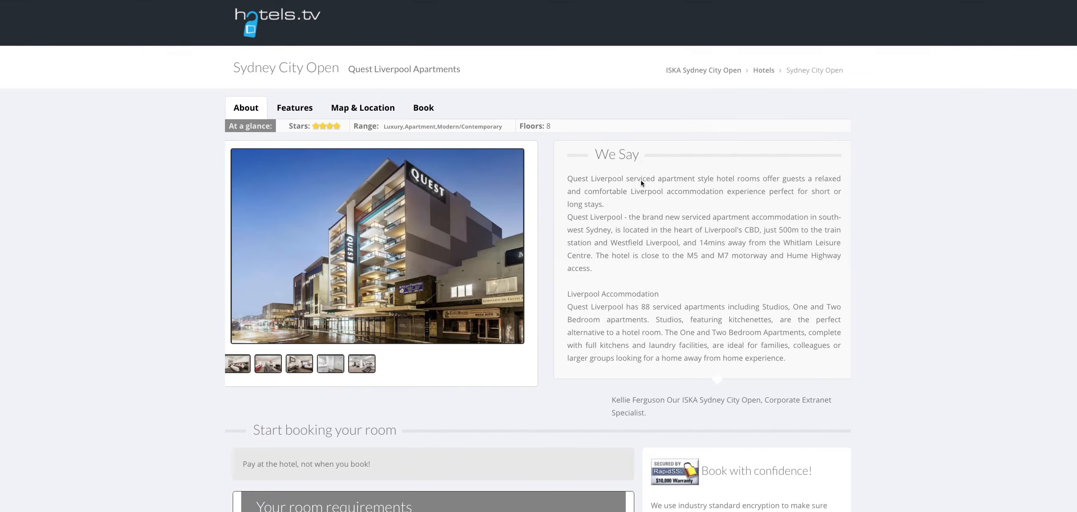
# Step: Scroll the Quest Liverpool page to the AUD$149 Executive Studio rate for an 18/05/2019 arrival
pyautogui.scroll(-3)
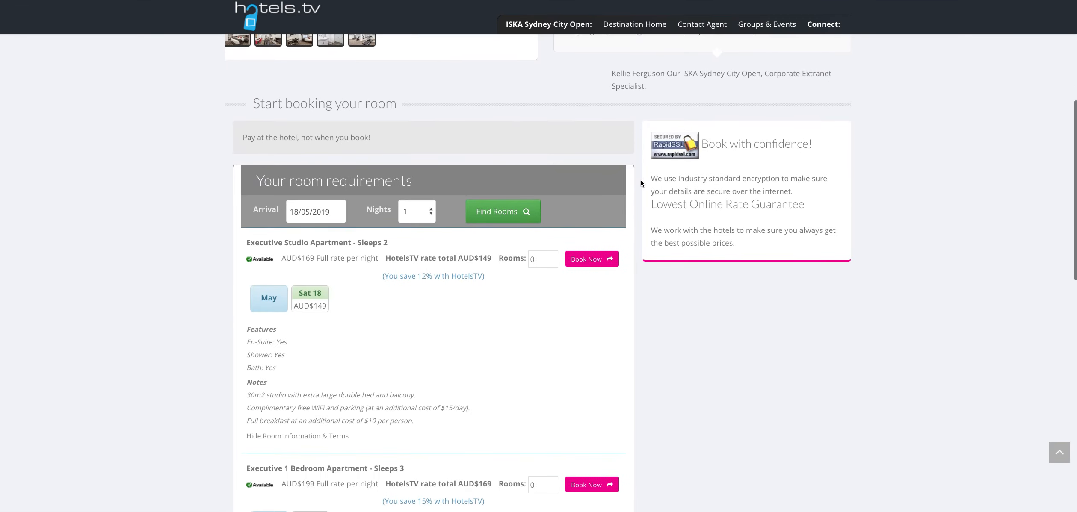
pyautogui.scroll(-3)
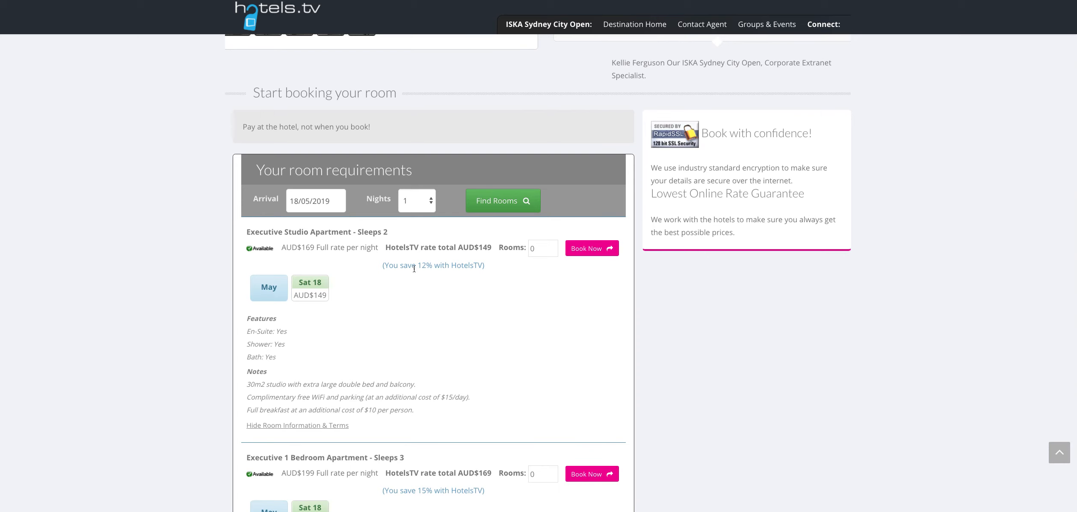